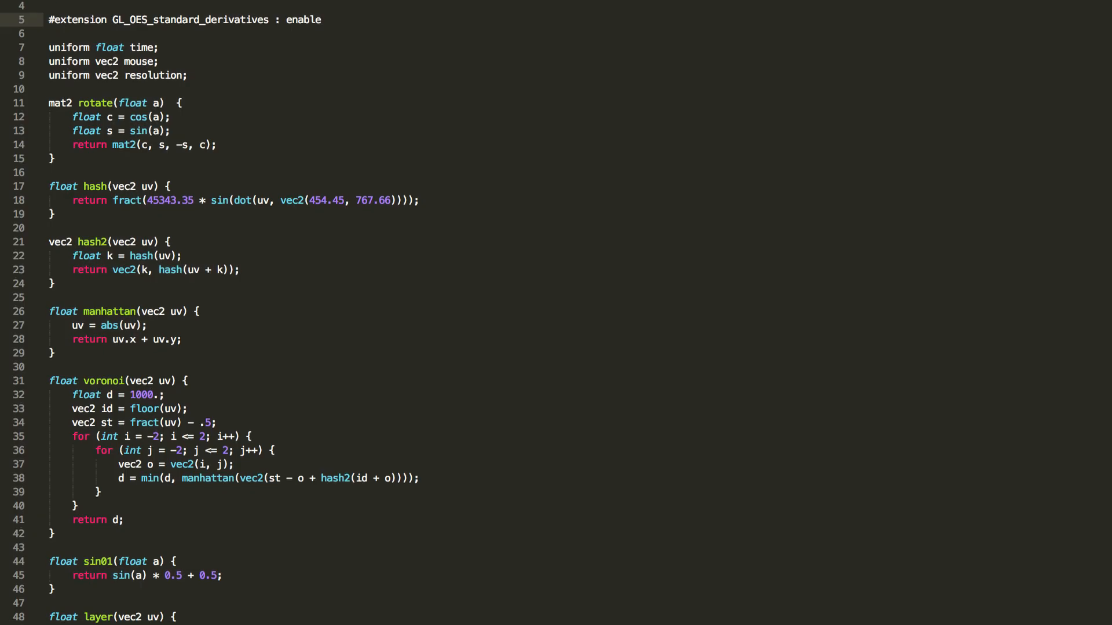
# - Expand the shaders folder in the homework2 project tree to list its shader files
pyautogui.scroll(-3)
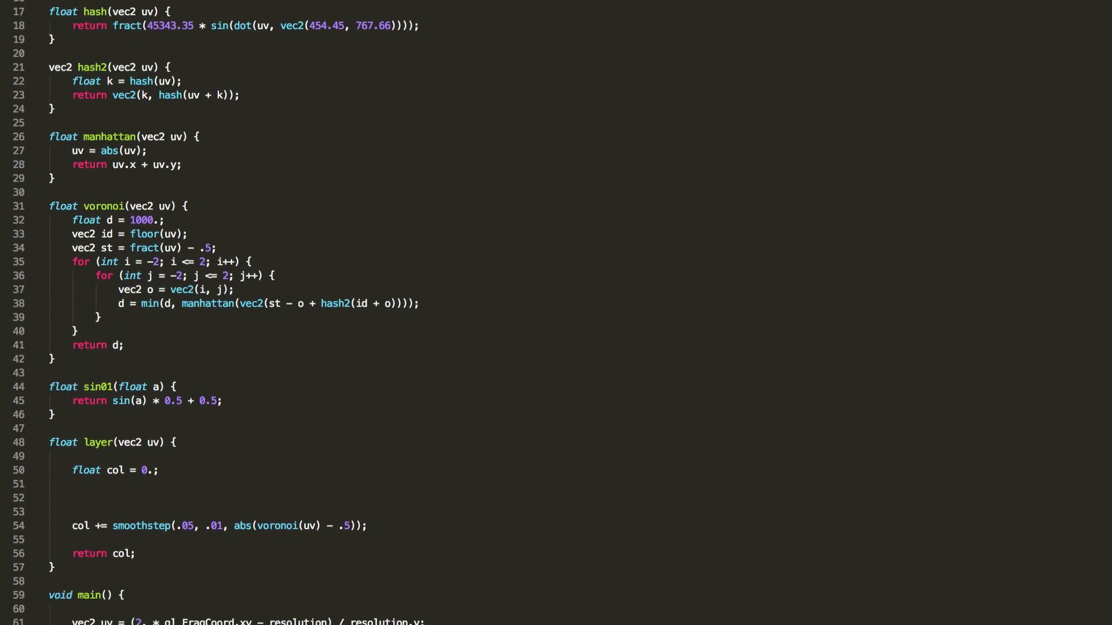
pyautogui.scroll(-3)
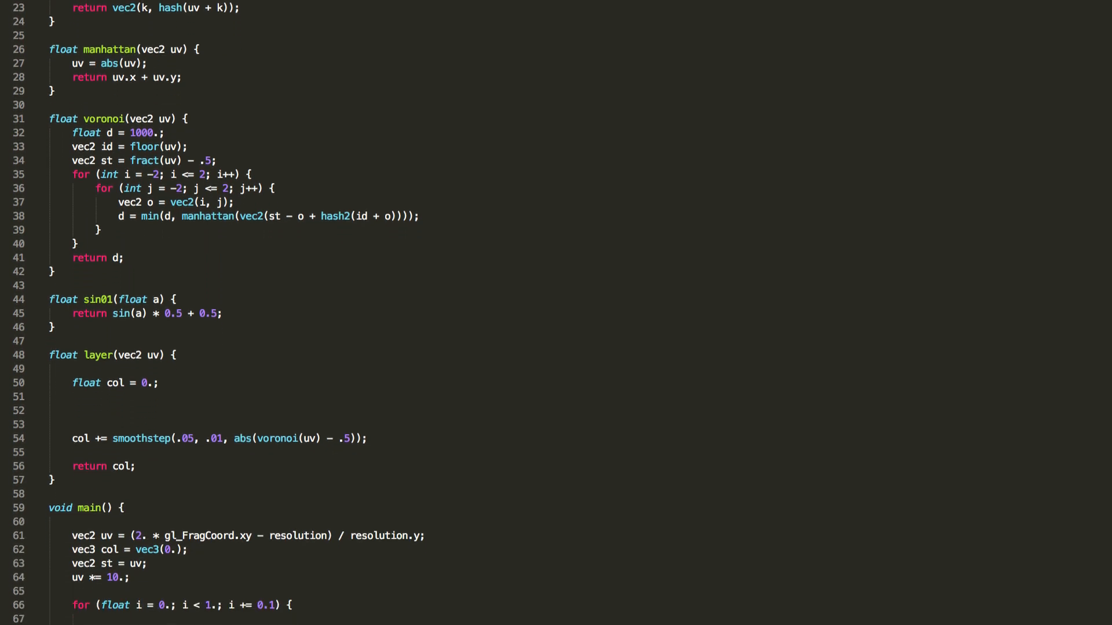
pyautogui.scroll(-3)
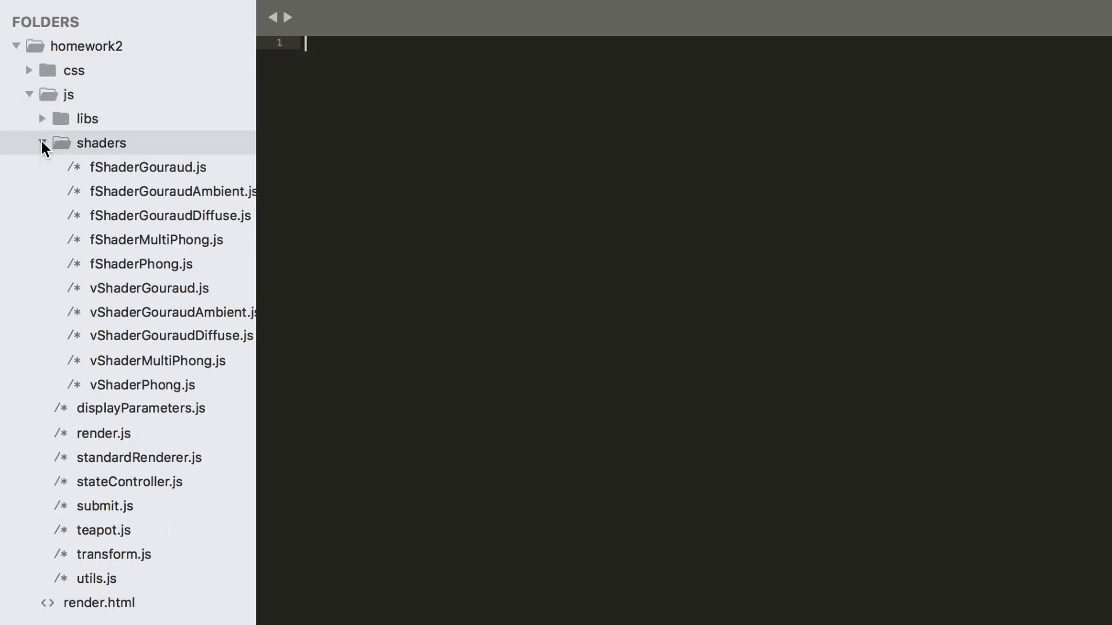
pyautogui.click(147, 167)
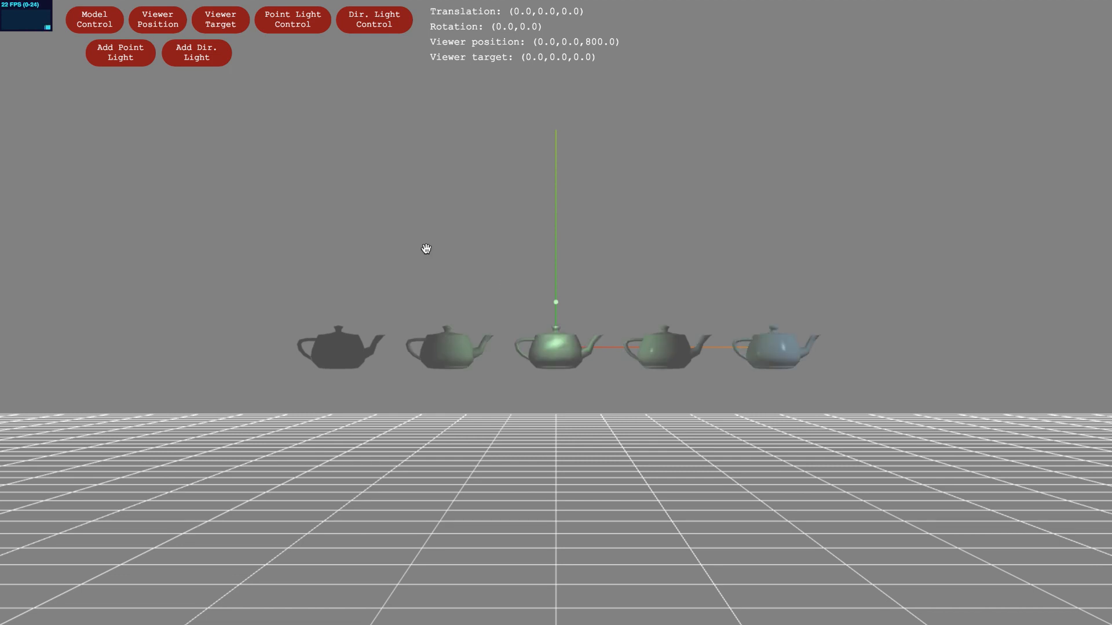
# - Tilt the teapot row slightly and move the viewer up and right above it
pyautogui.moveTo(425, 248); pyautogui.dragTo(469, 251)
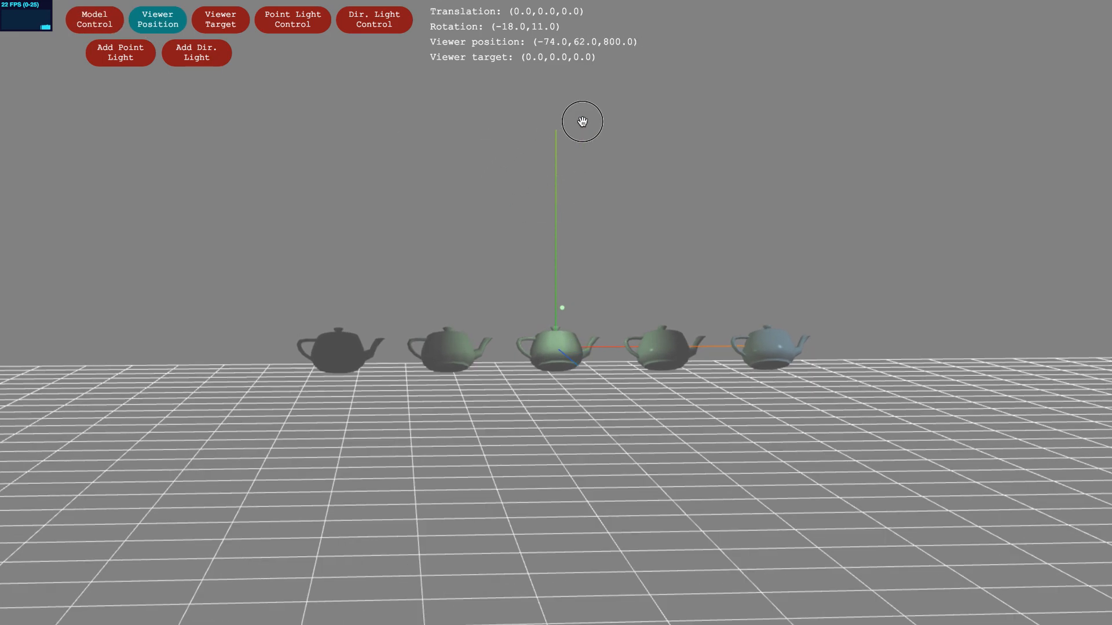
pyautogui.moveTo(581, 121); pyautogui.dragTo(782, 87)
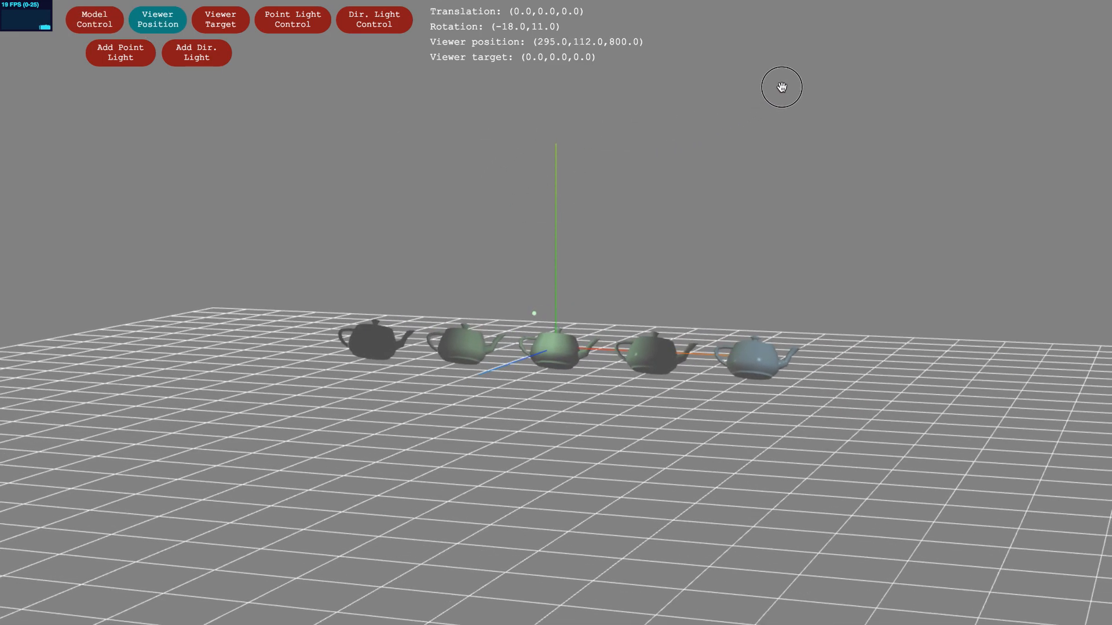
pyautogui.moveTo(775, 91)
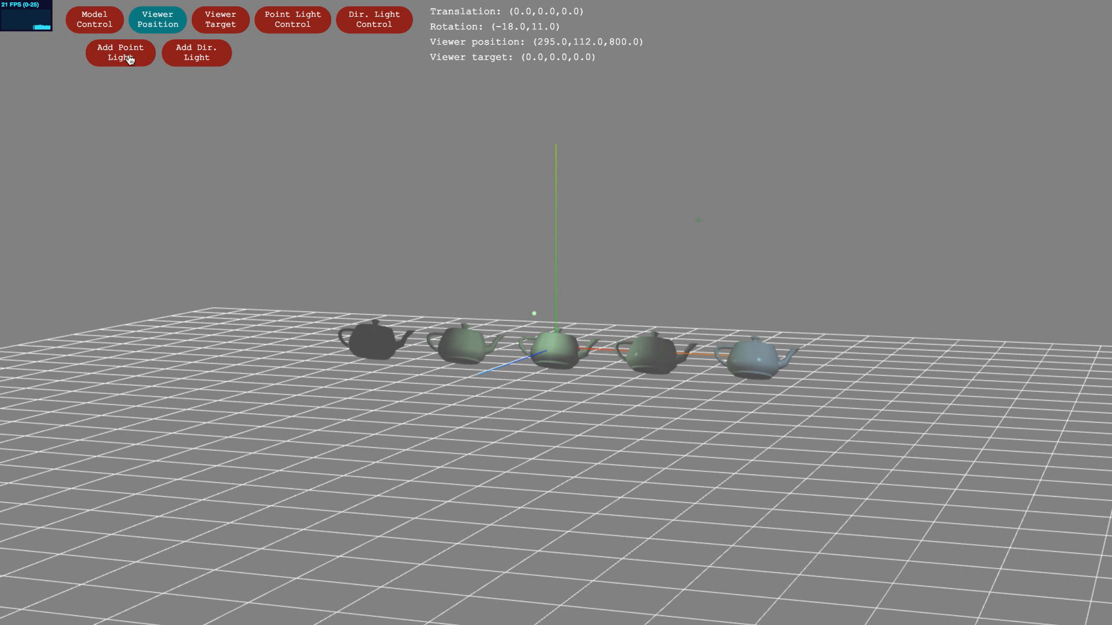
# - Add a point light and nudge the point lights above the teapots
pyautogui.click(119, 52)
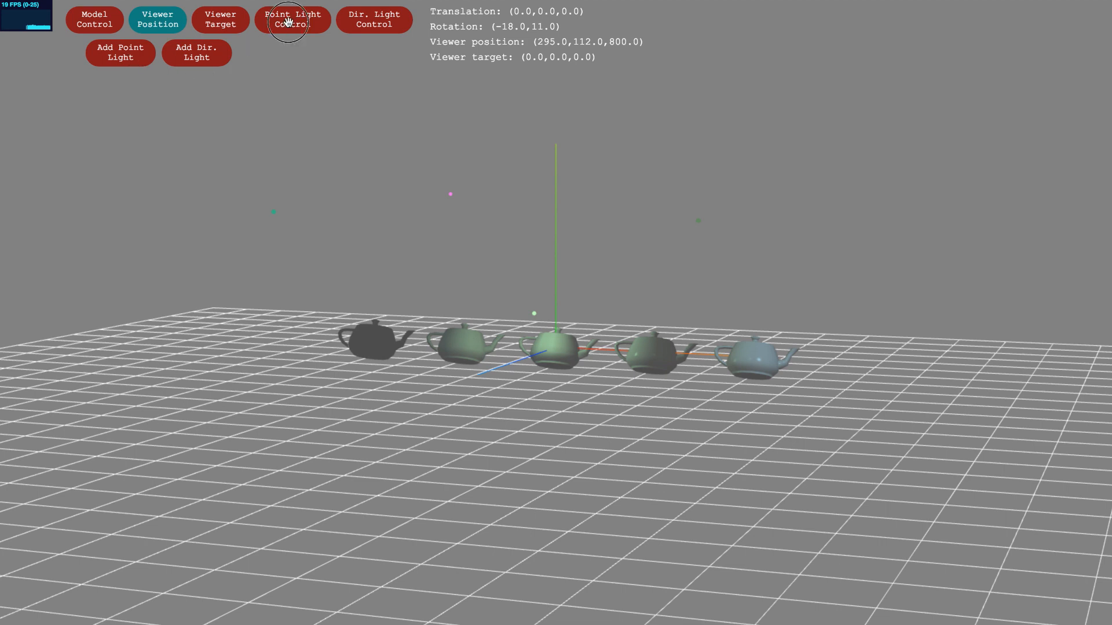
pyautogui.click(292, 20)
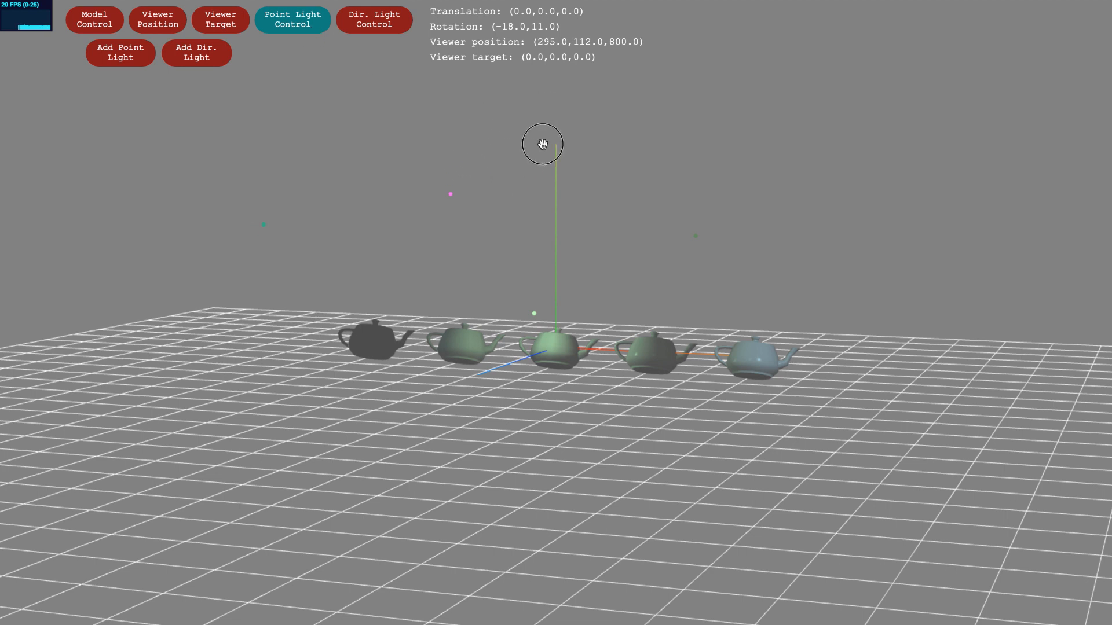
pyautogui.moveTo(542, 144); pyautogui.dragTo(569, 185)
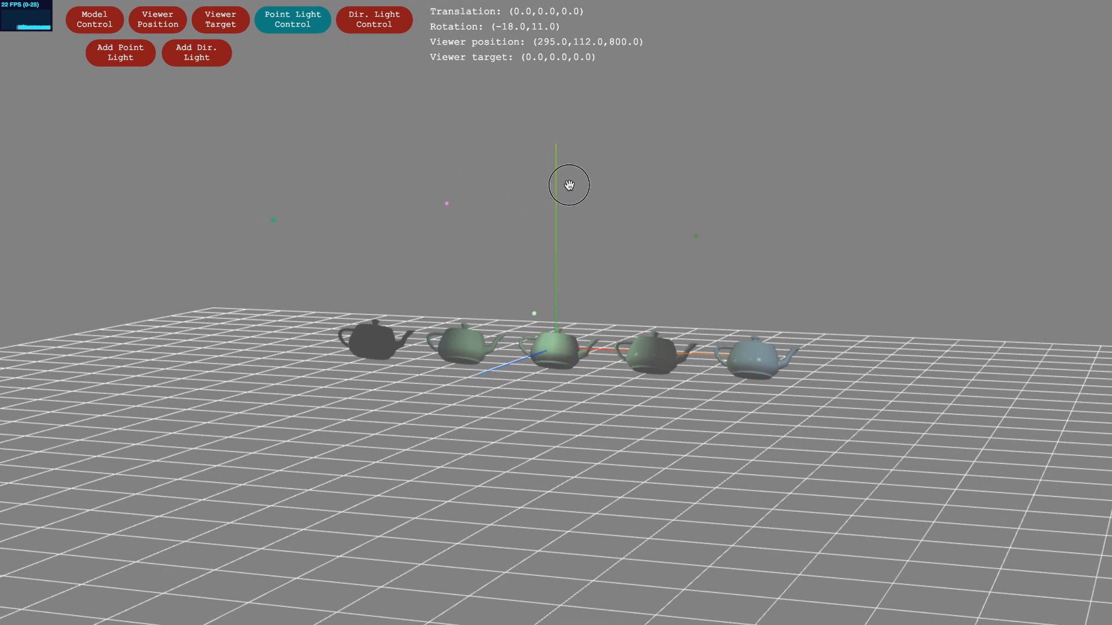
pyautogui.moveTo(588, 196)
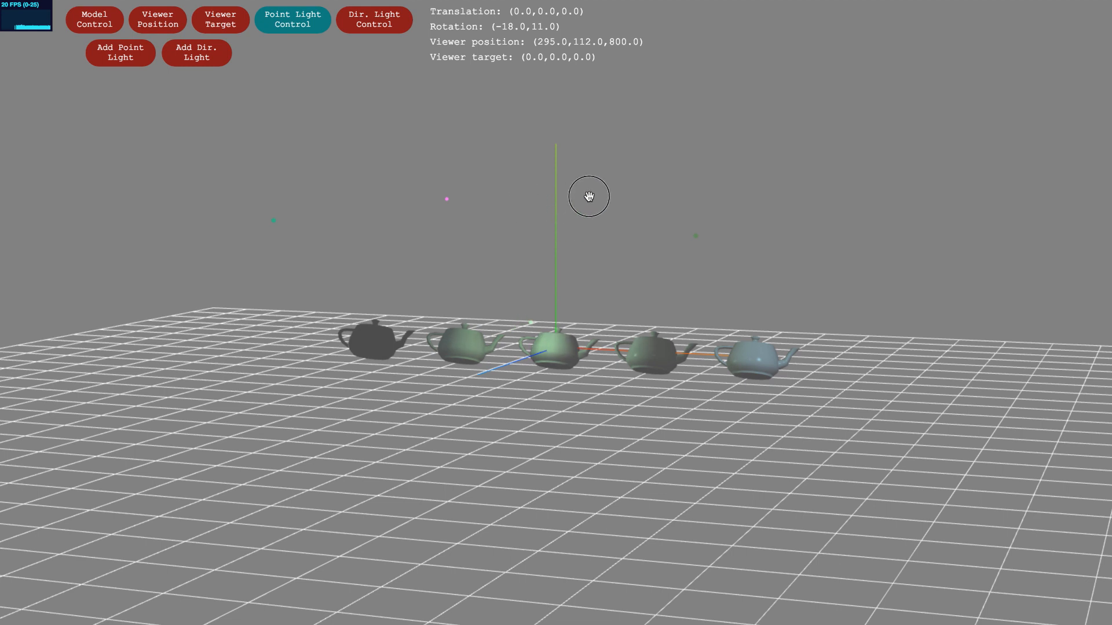
# - Add a directional light and switch to steering it
pyautogui.click(197, 52)
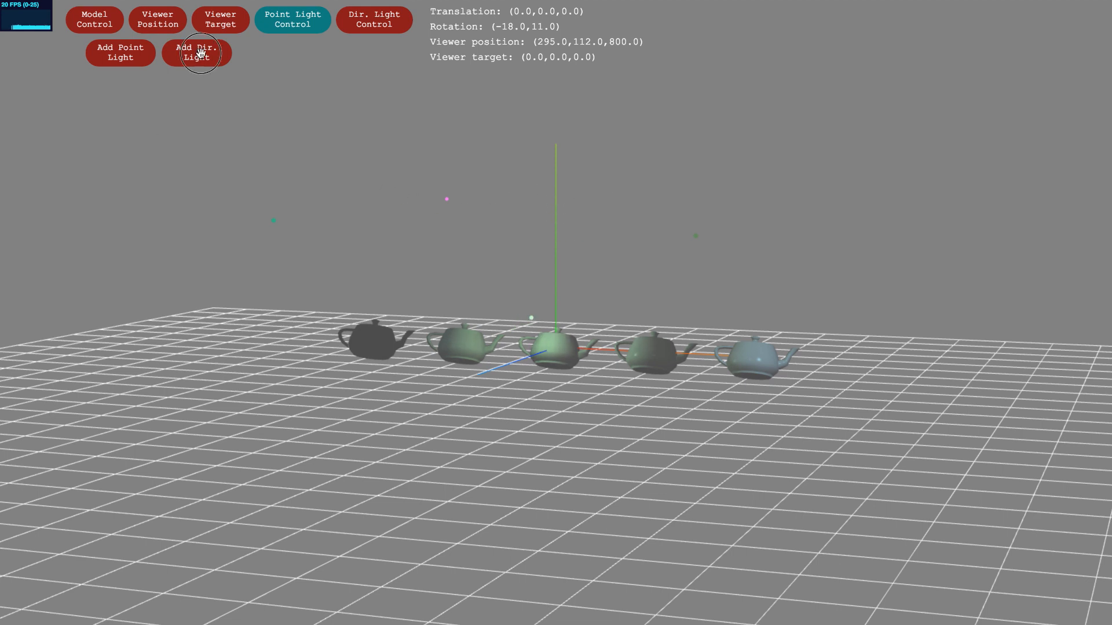
pyautogui.click(374, 20)
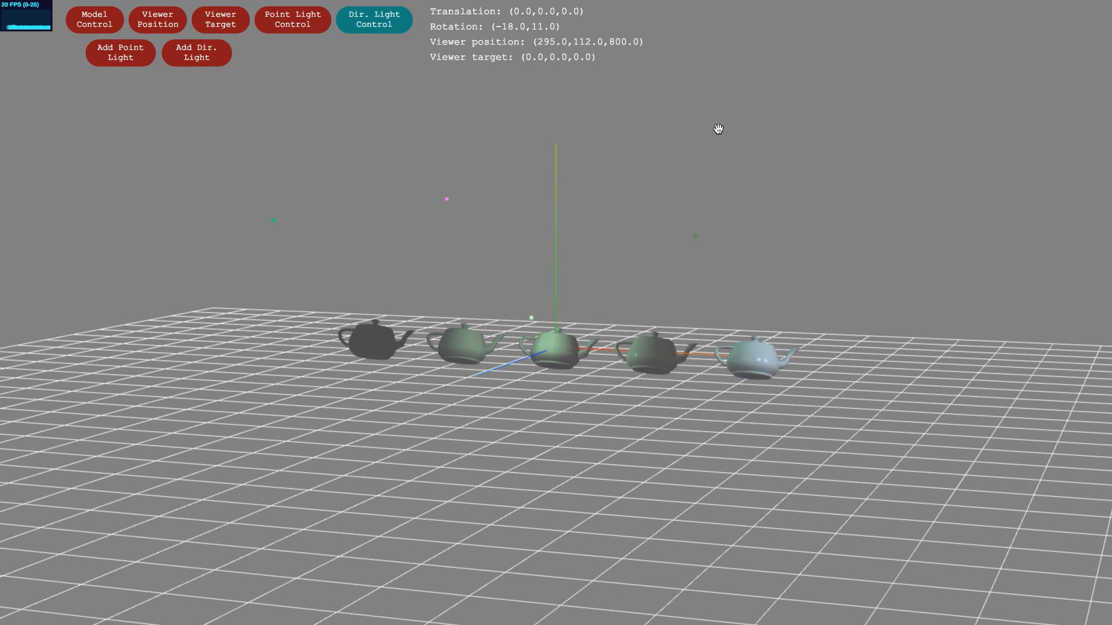
pyautogui.moveTo(375, 318)
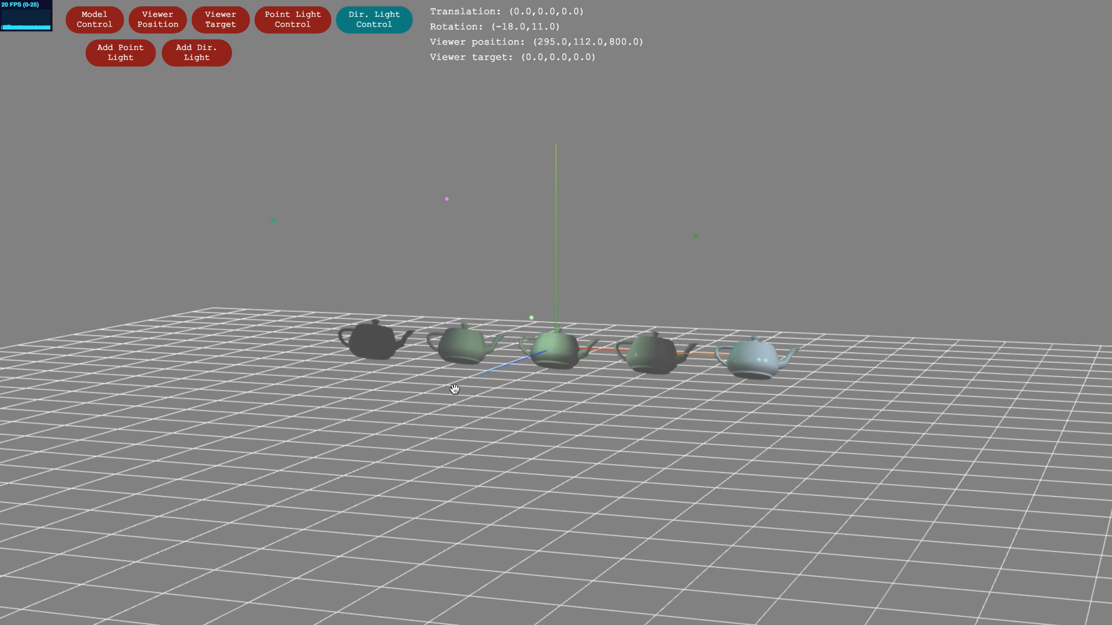
pyautogui.moveTo(460, 389)
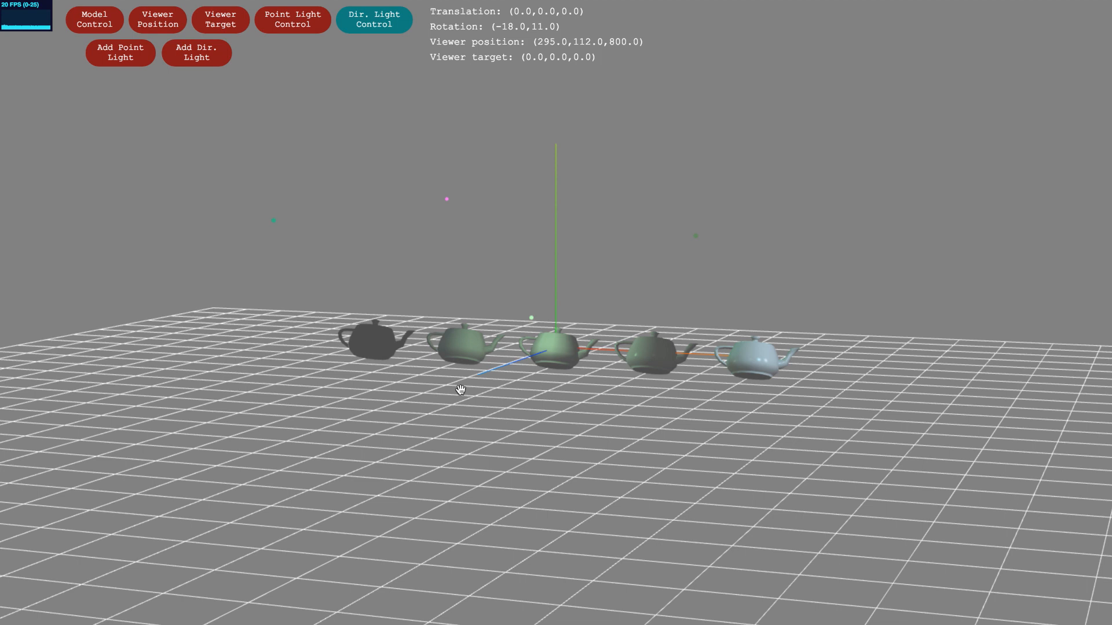
pyautogui.moveTo(557, 390)
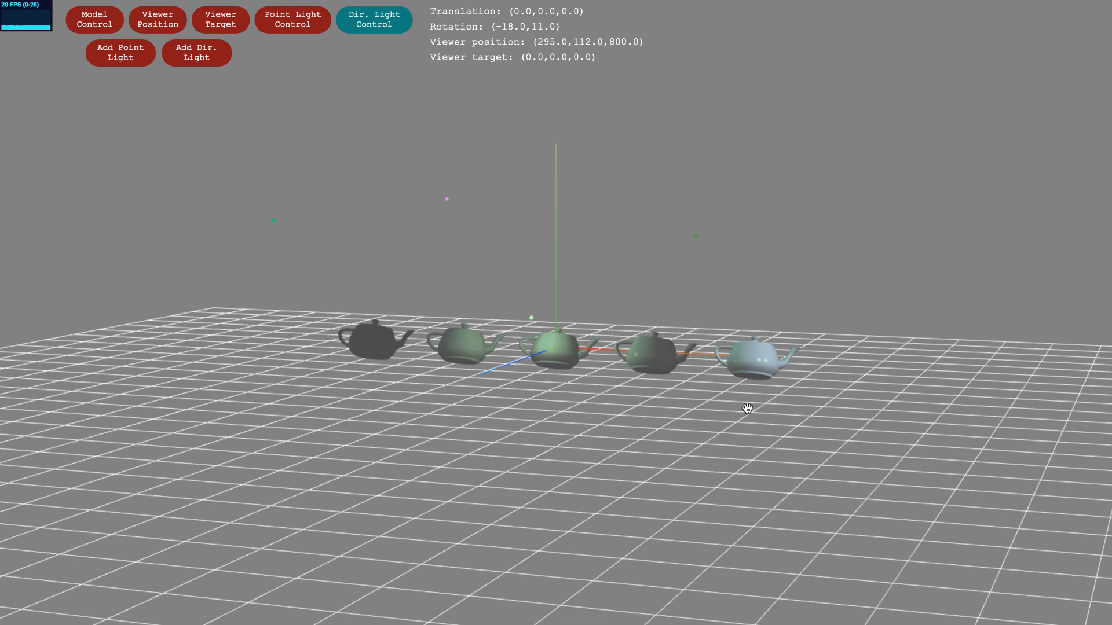
pyautogui.moveTo(750, 405)
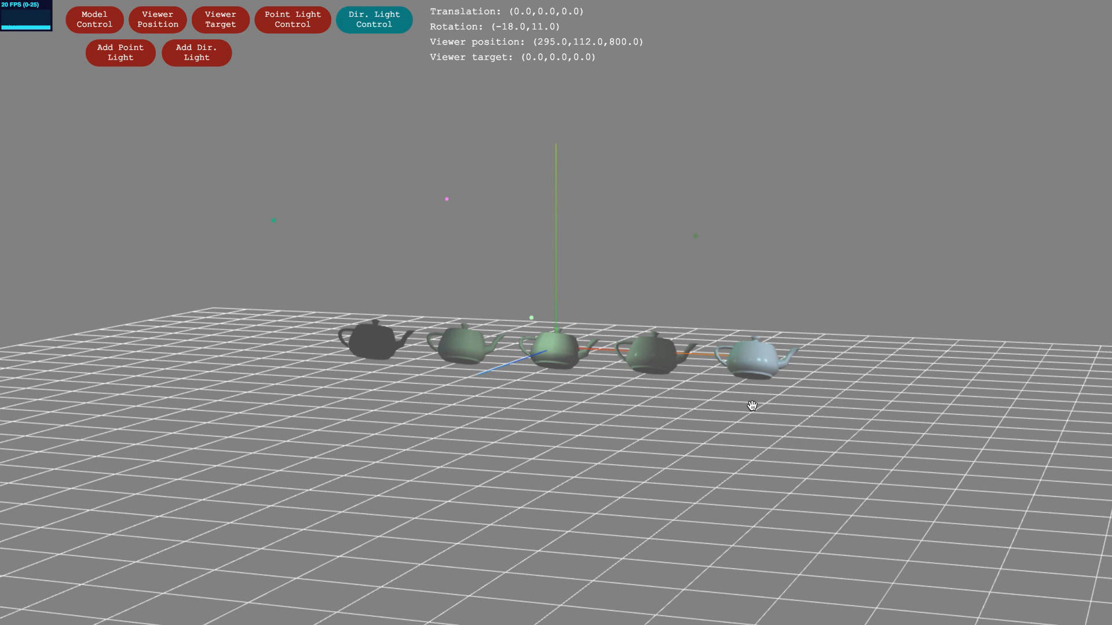
# - Switch control back to the viewer's position for rotating the scene
pyautogui.click(158, 20)
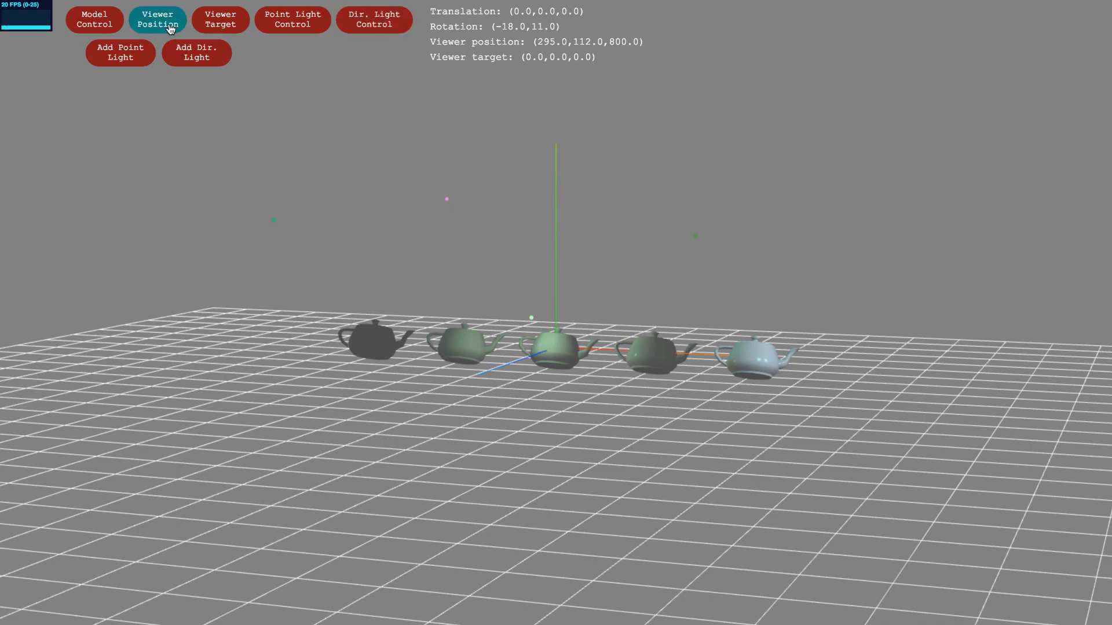